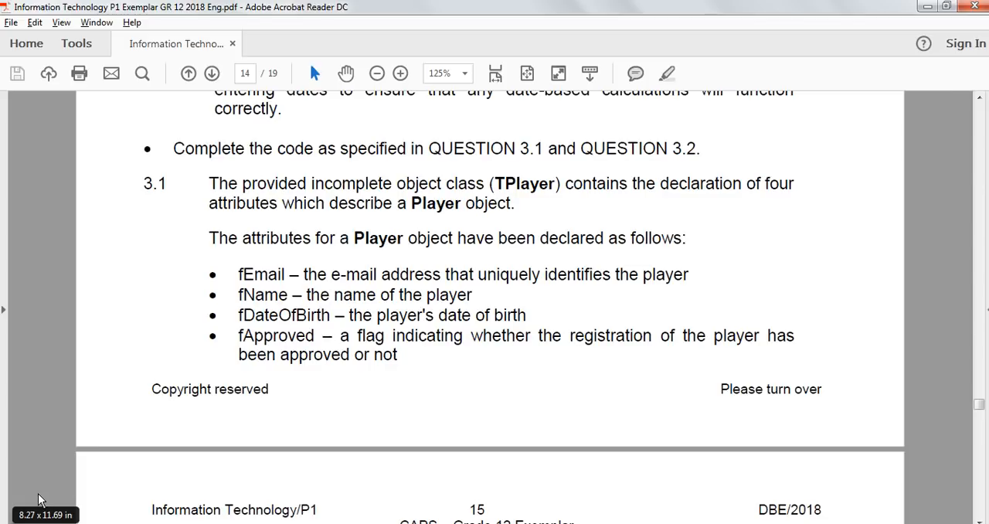
Step: Scroll the exam PDF from page 14 to 15 to read questions 3.1.1 to 3.1.3
scroll(down, 3)
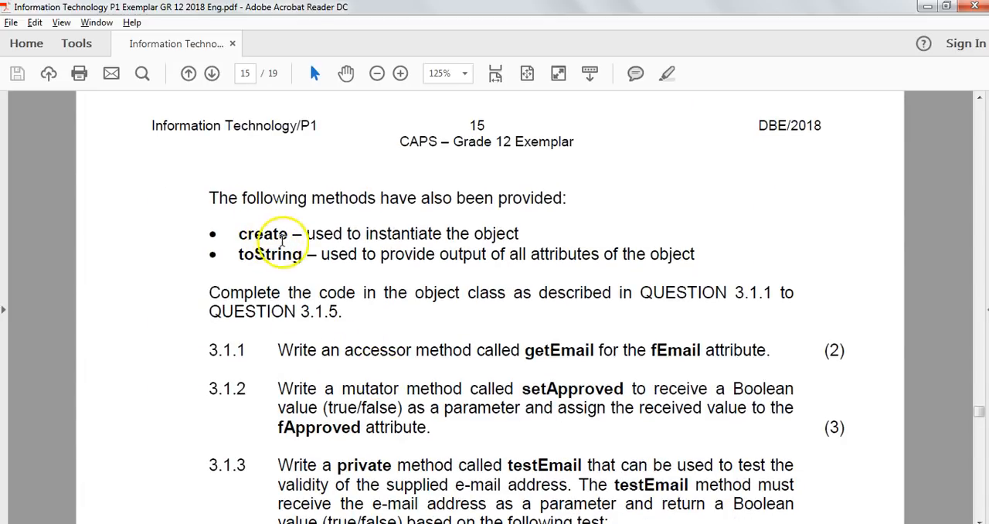
scroll(down, 3)
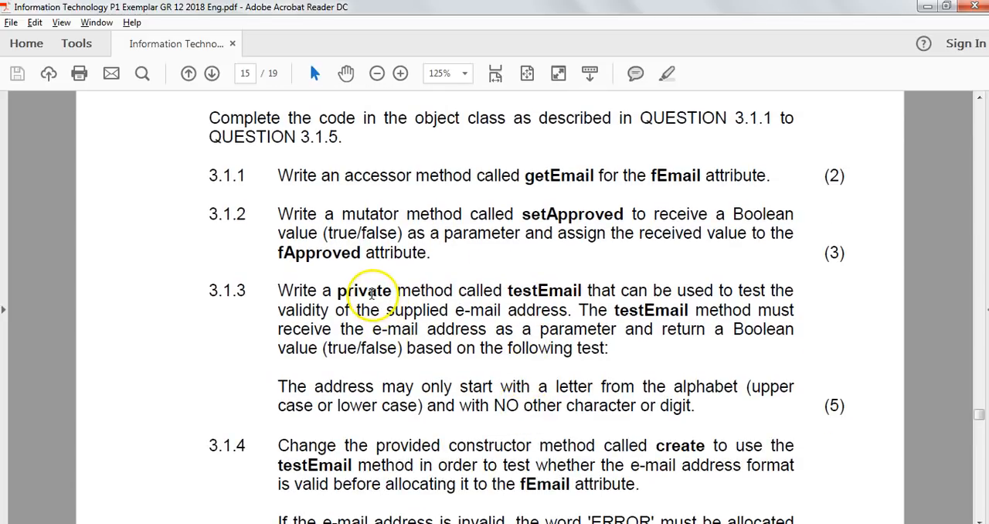
mouse_move(500, 348)
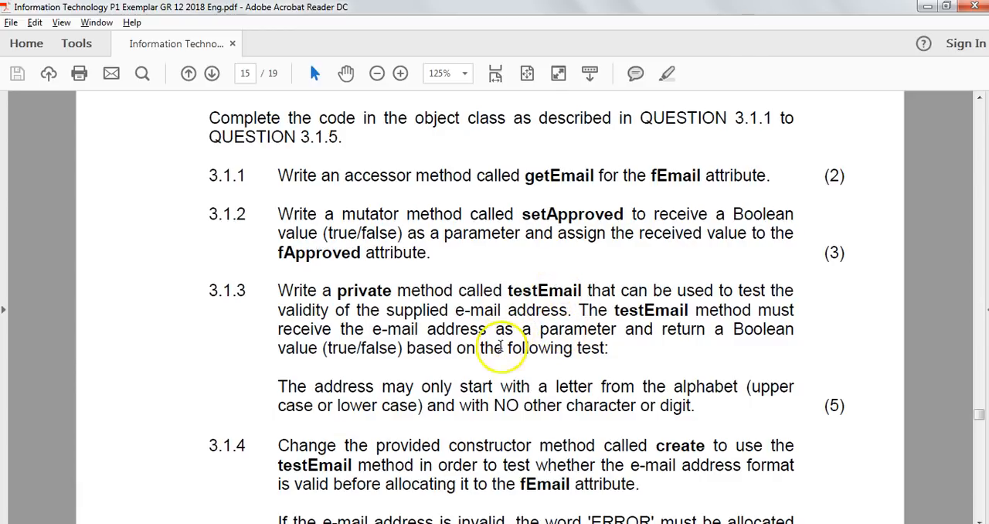
scroll(down, 3)
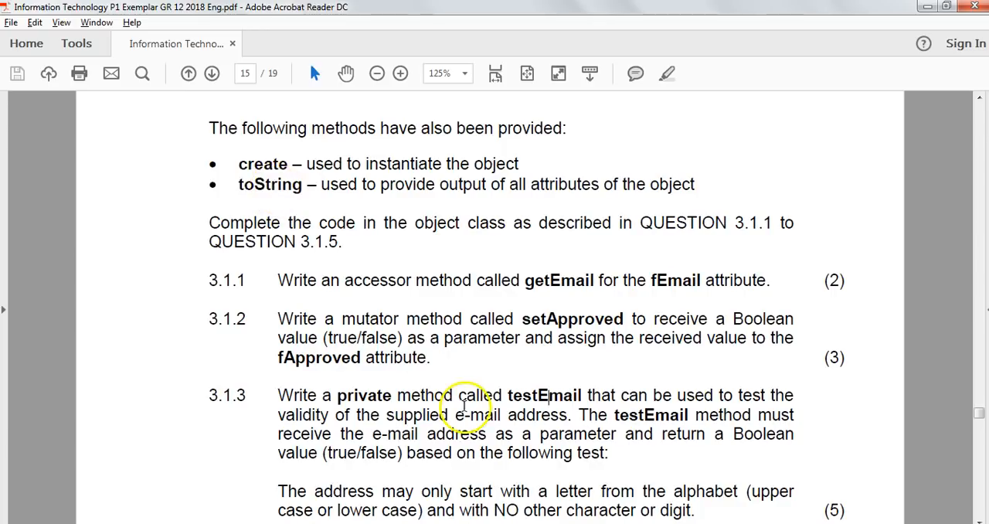
scroll(down, 3)
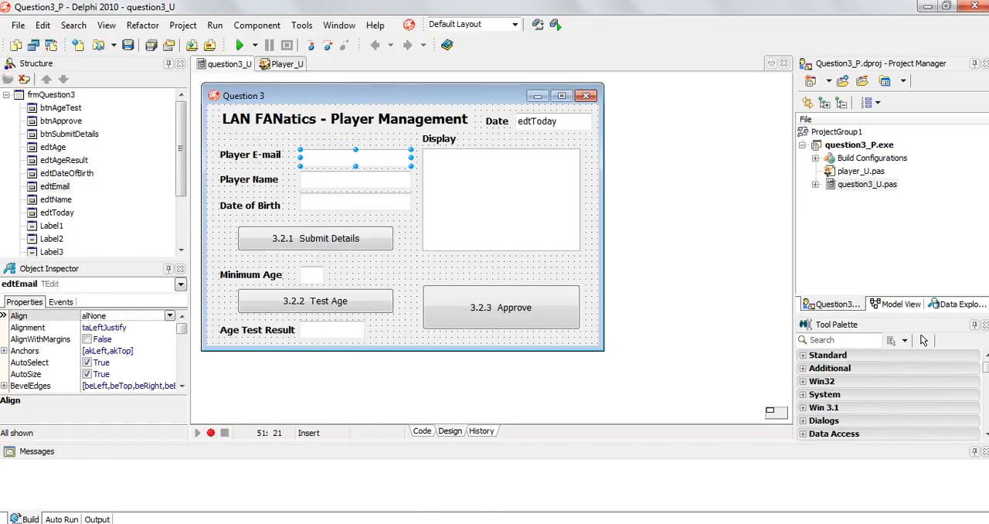
Step: Write objPlayer := TPlayer.Create(edtName.Text, ...) in the btnSubmitDetailsClick handler
click(420, 430)
text(objPlayer :=)
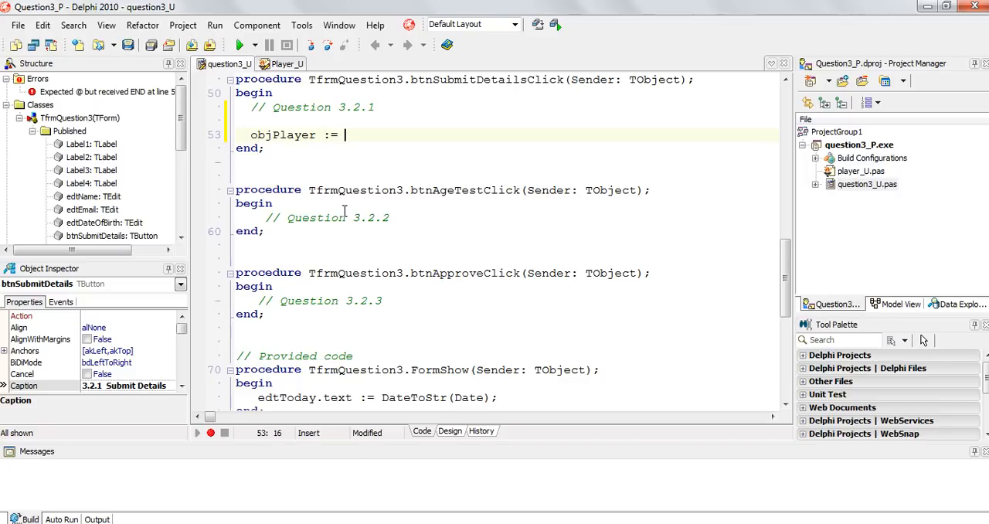
text(TPlayer.Create( );)
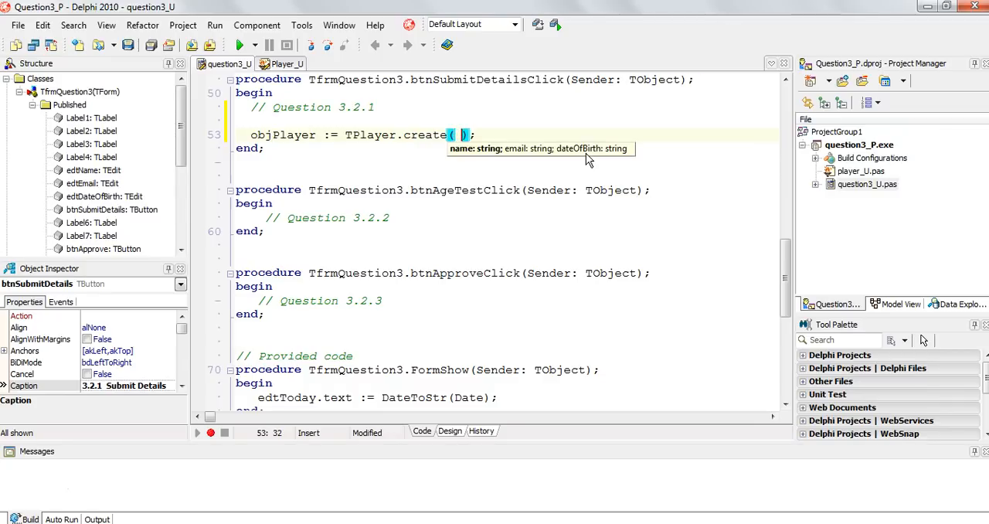
text(edtName.Text)
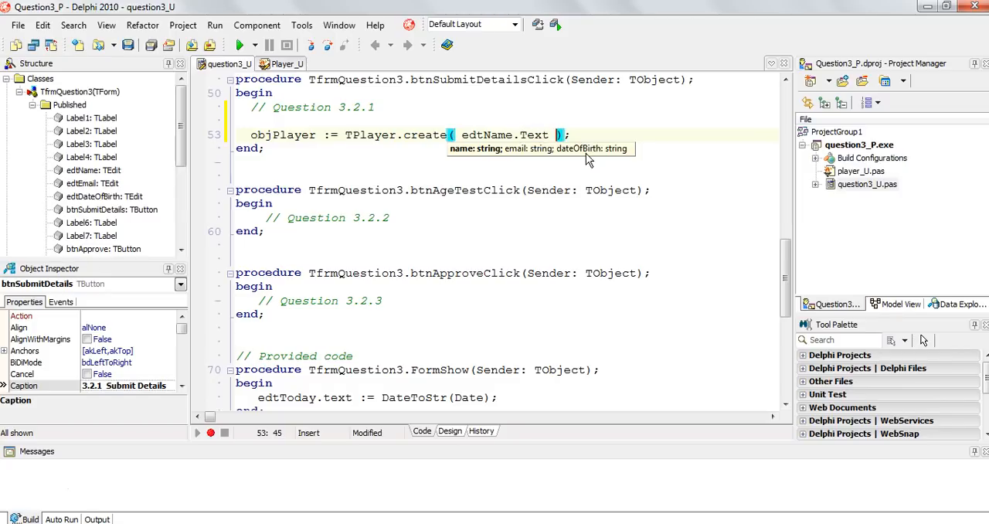
text(,)
text(red)
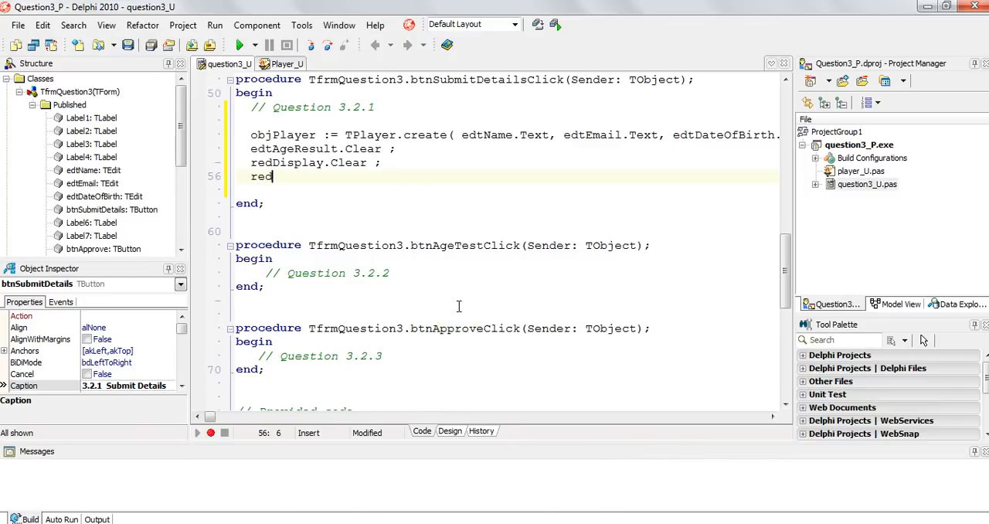
Step: Add redDisplay.Lines.Add(objPlayer.toString) to the handler and build the project
text(Display.Lines.Add( objPlayer))
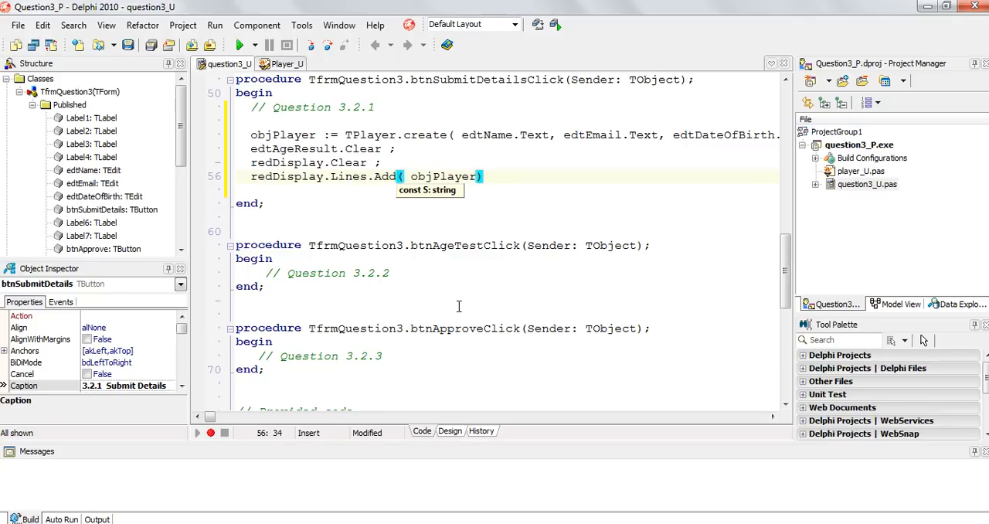
click(283, 64)
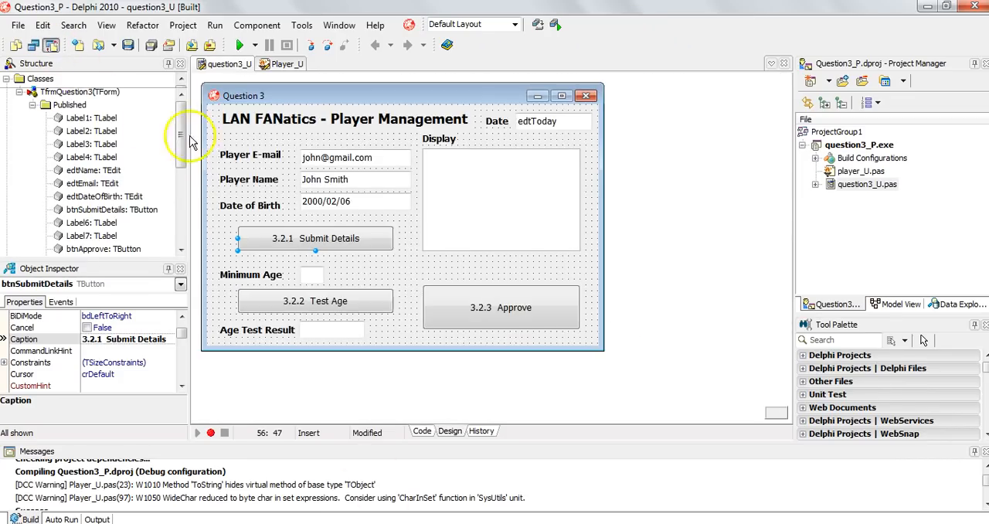
Step: Select the Minimum Age edit box on the form to read its name edtAge
click(312, 275)
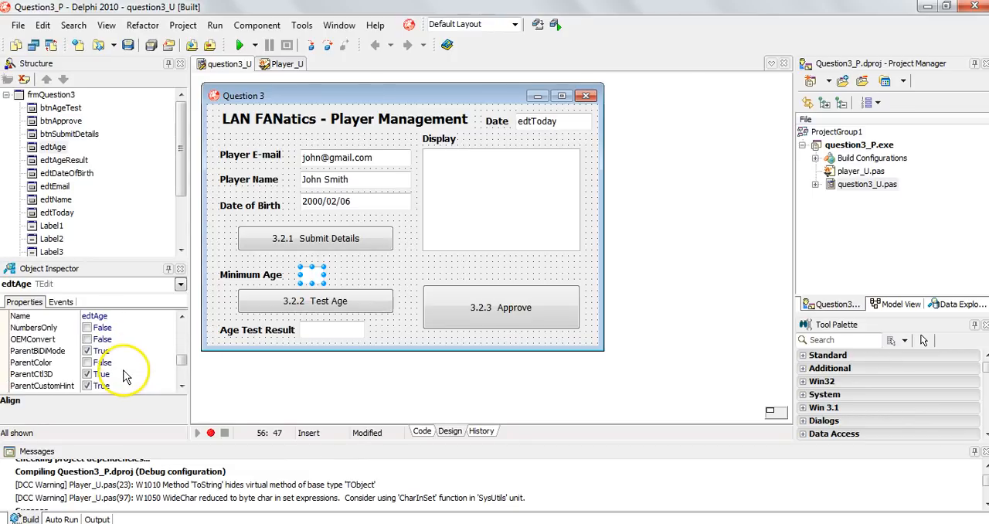
scroll(down, 3)
text(sAnswer := objPlayer.)
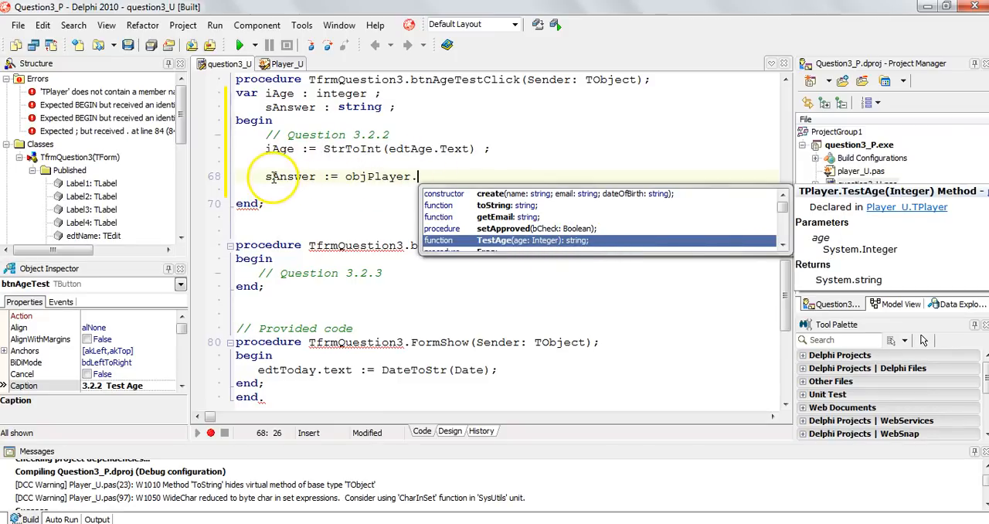
mouse_move(402, 199)
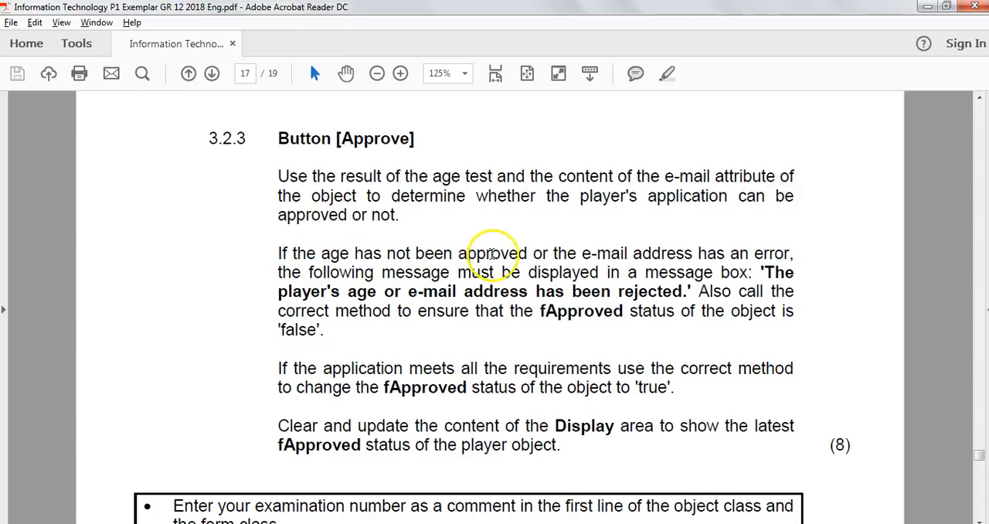
mouse_move(671, 257)
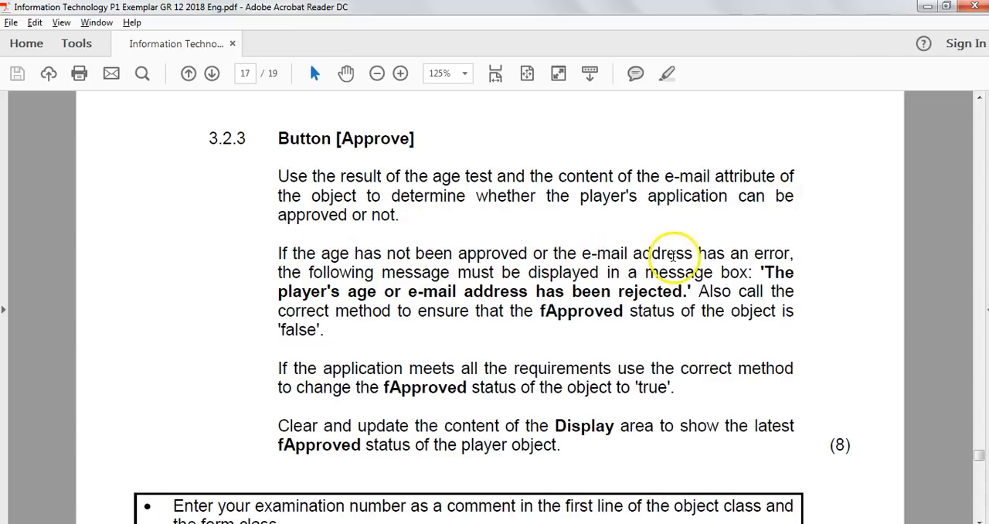
mouse_move(519, 408)
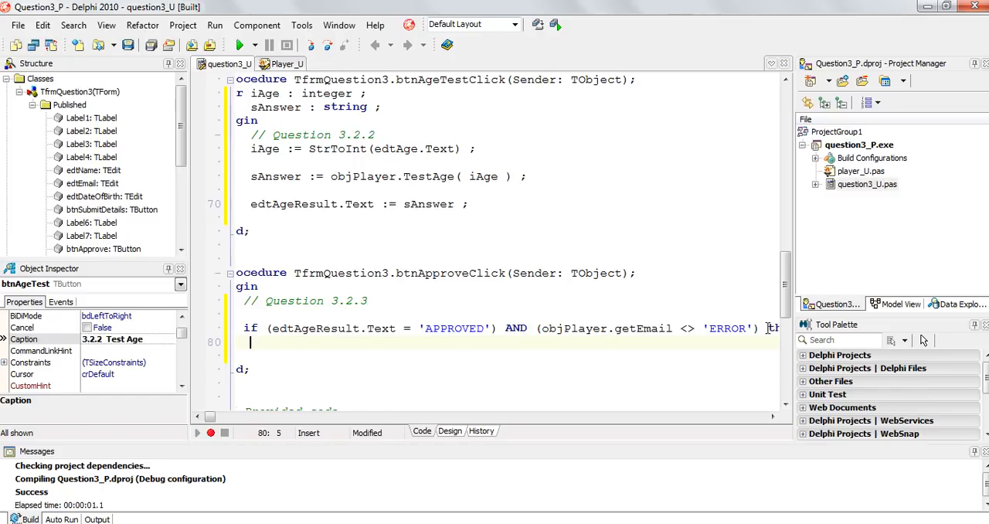
Step: Run the project after writing the Approve condition on edtAgeResult.Text and objPlayer.getEmail
click(281, 63)
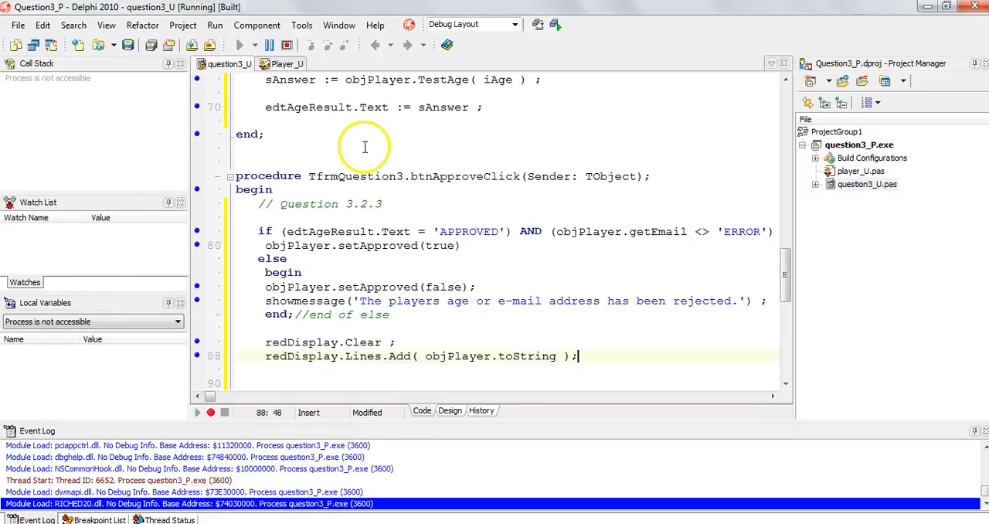
Step: Click 3.2.3 Approve in the running form and confirm the Display shows Approved: NO
click(427, 353)
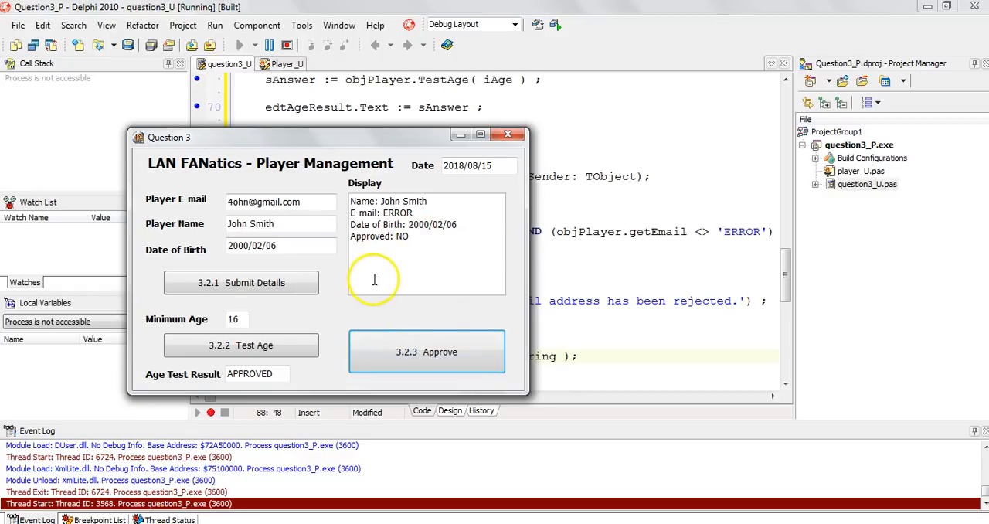
click(427, 352)
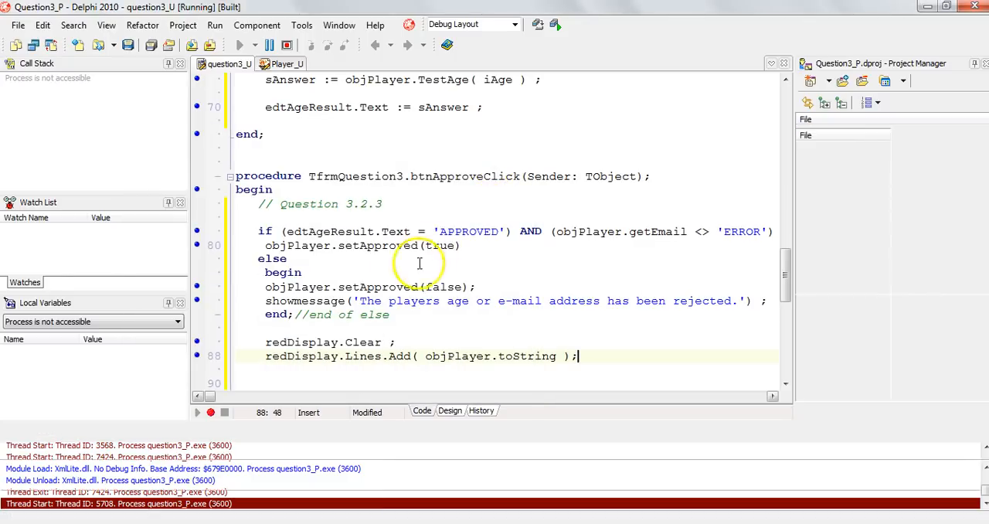